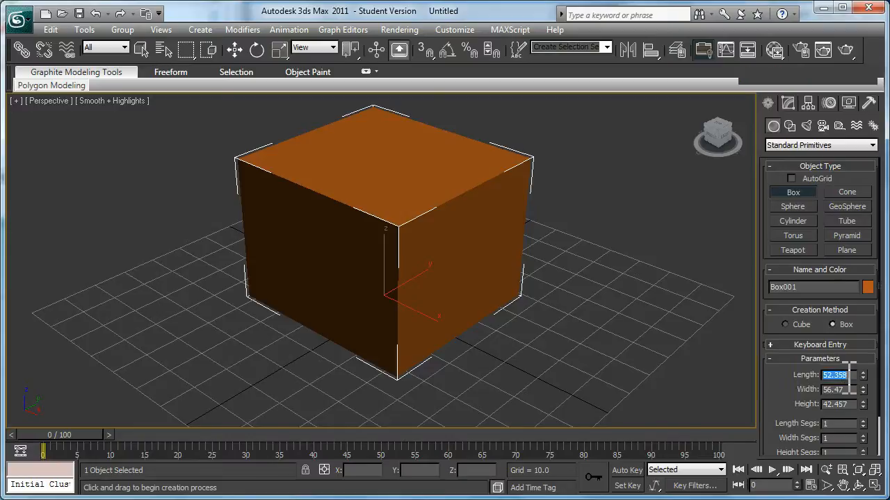
Set the box's Length, Width and Height to 32
{"action": "key", "text": "Tab"}
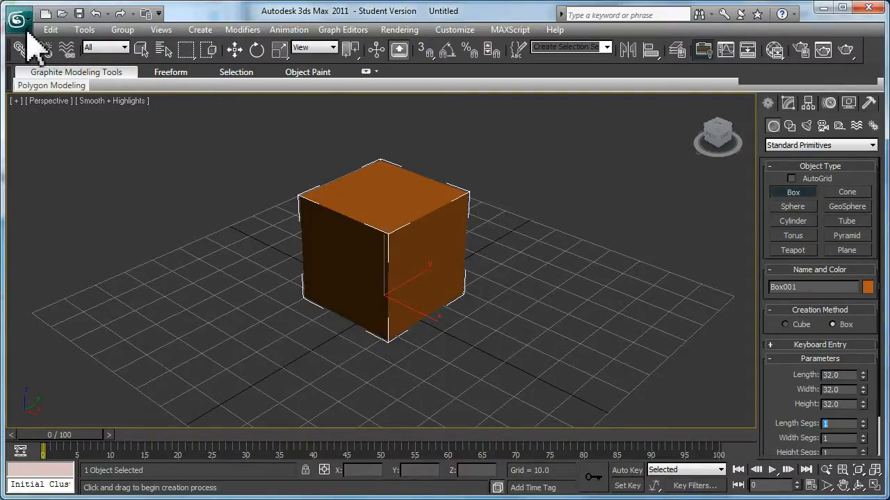
Create a new folder named uvUnwrap under projects and set it as the project folder
{"action": "left_click", "coordinate": [19, 16]}
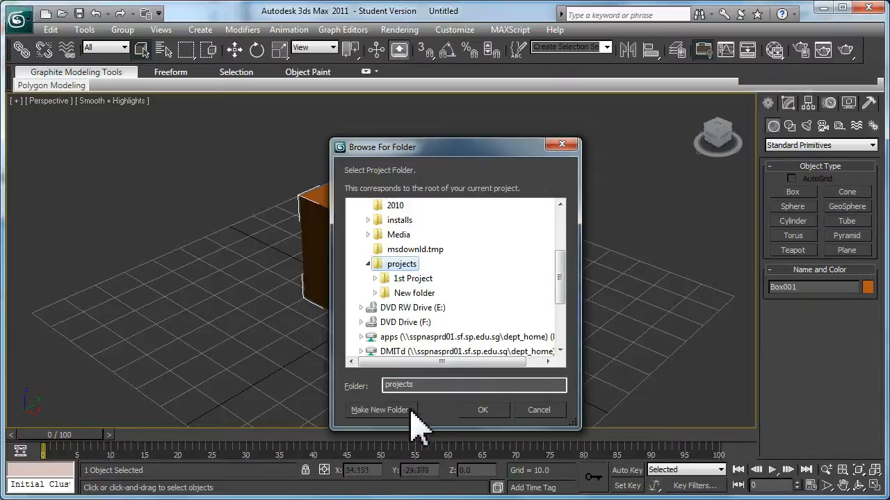
{"action": "left_click", "coordinate": [379, 409]}
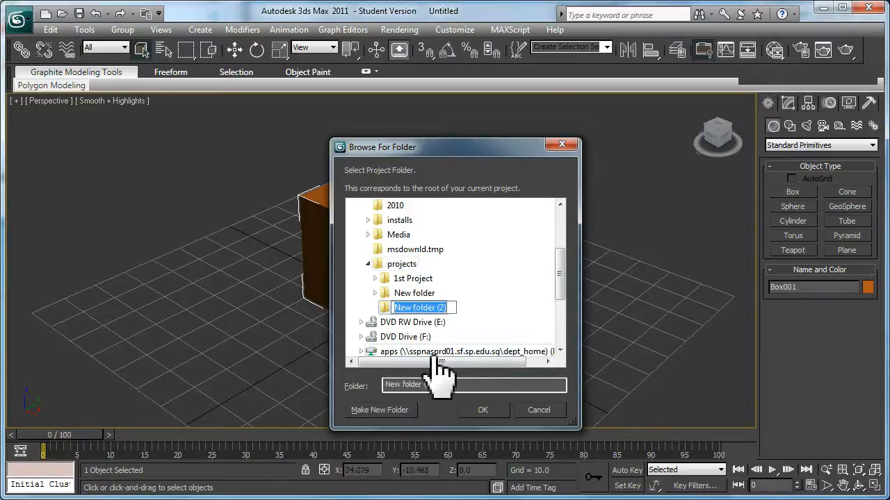
{"action": "type", "text": "uvU"}
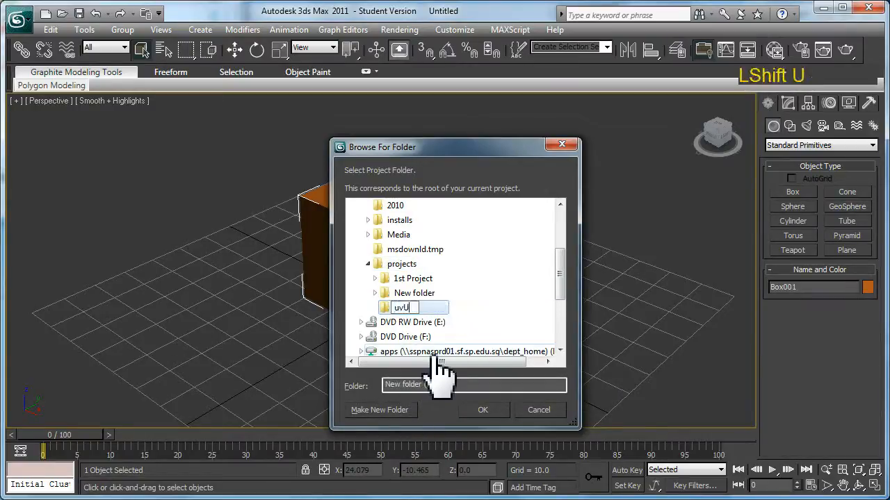
{"action": "type", "text": "nwrap"}
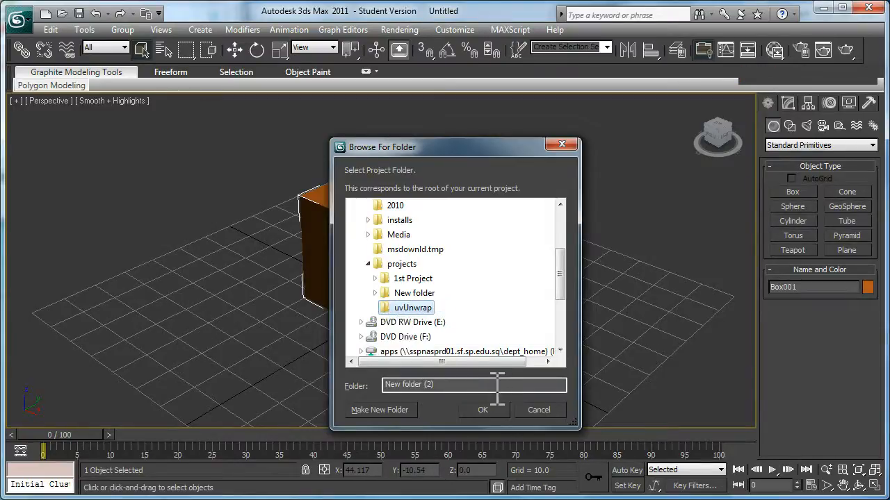
{"action": "left_click", "coordinate": [482, 409]}
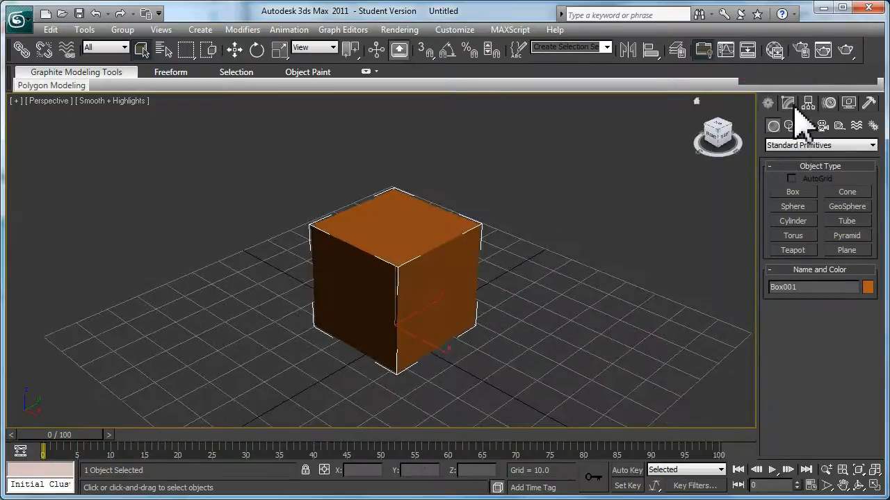
Apply an Unwrap UVW modifier to the box from the Modifier List
{"action": "left_click", "coordinate": [873, 142]}
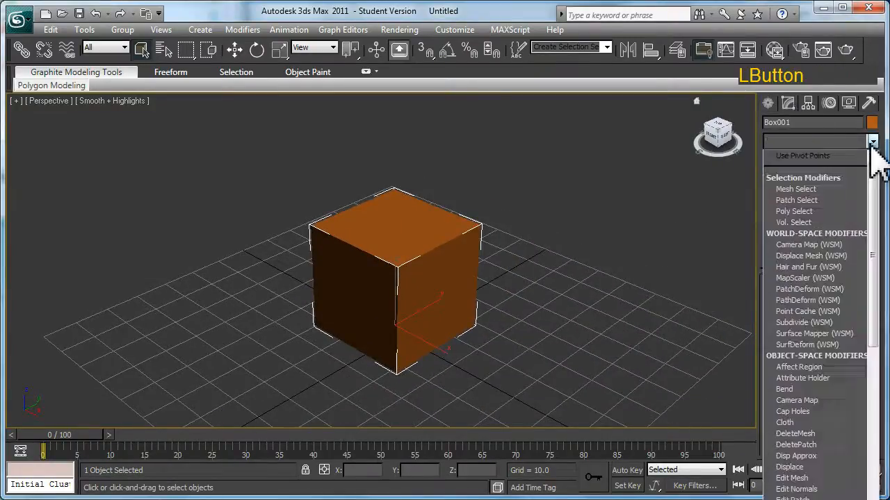
{"action": "scroll", "scroll_direction": "down", "scroll_amount": 3}
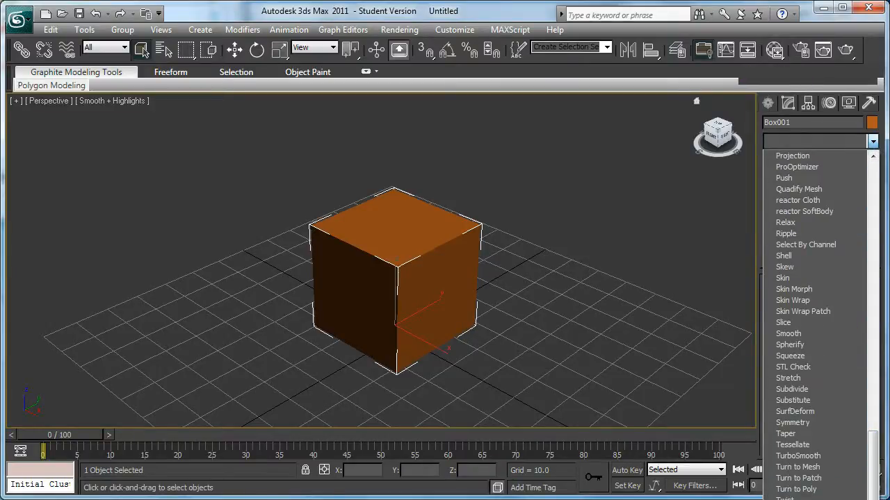
{"action": "left_click", "coordinate": [815, 158]}
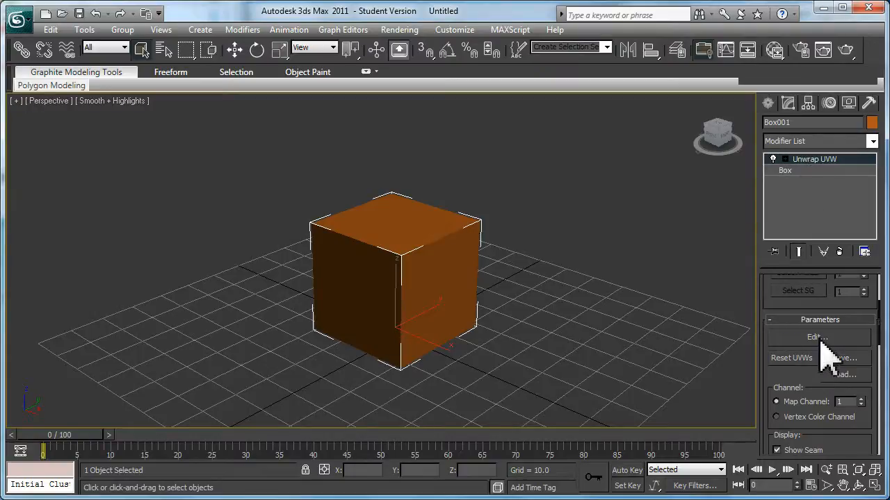
Open the Edit UVWs editor from the Unwrap UVW Parameters rollout
{"action": "left_click", "coordinate": [817, 338]}
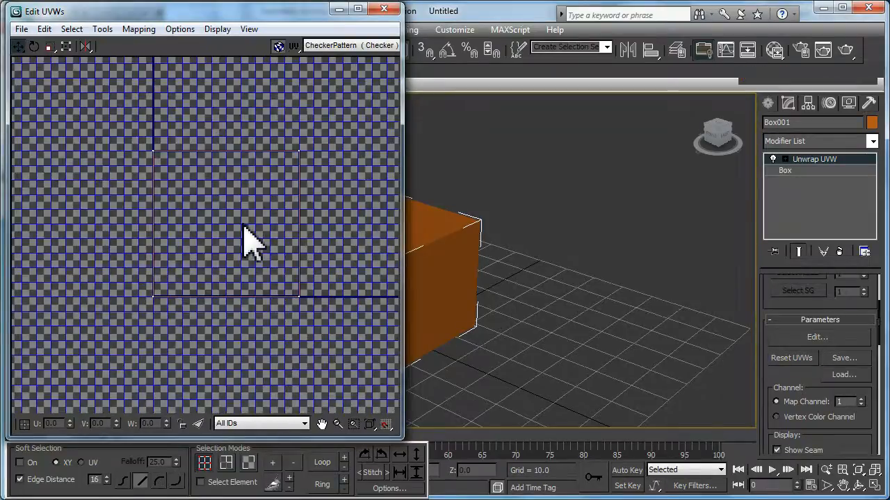
{"action": "mouse_move", "coordinate": [236, 253]}
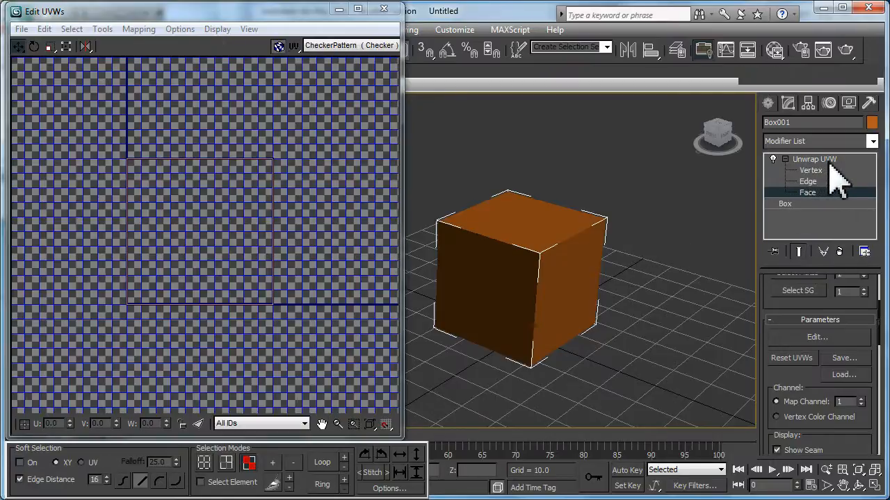
At Face level, run Flatten Mapping with Fill Holes turned off
{"action": "left_click", "coordinate": [807, 191]}
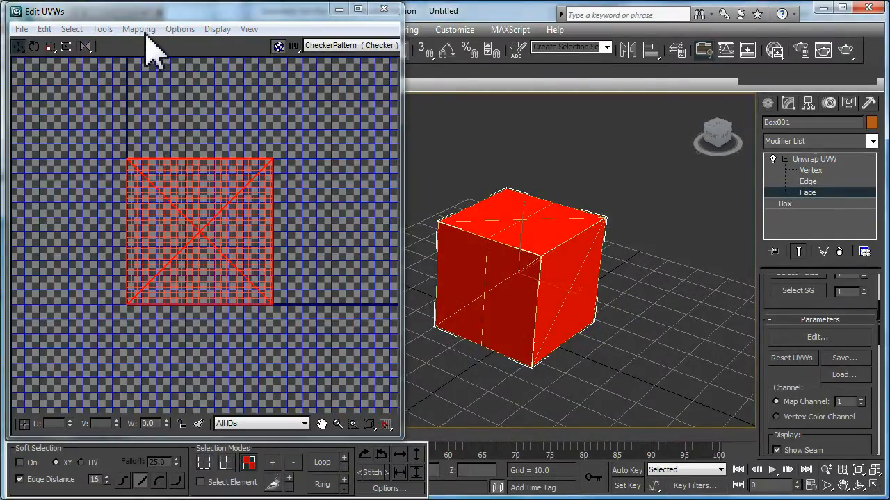
{"action": "left_click", "coordinate": [139, 28]}
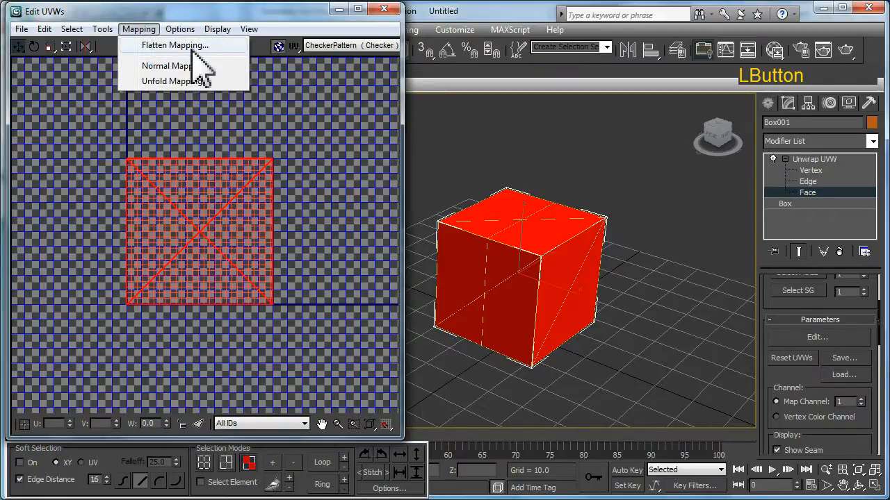
{"action": "left_click", "coordinate": [175, 45]}
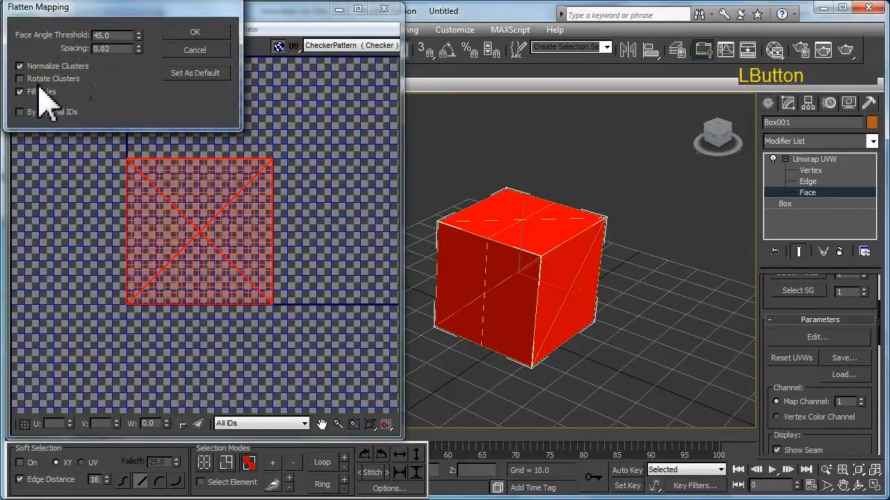
{"action": "left_click", "coordinate": [19, 91]}
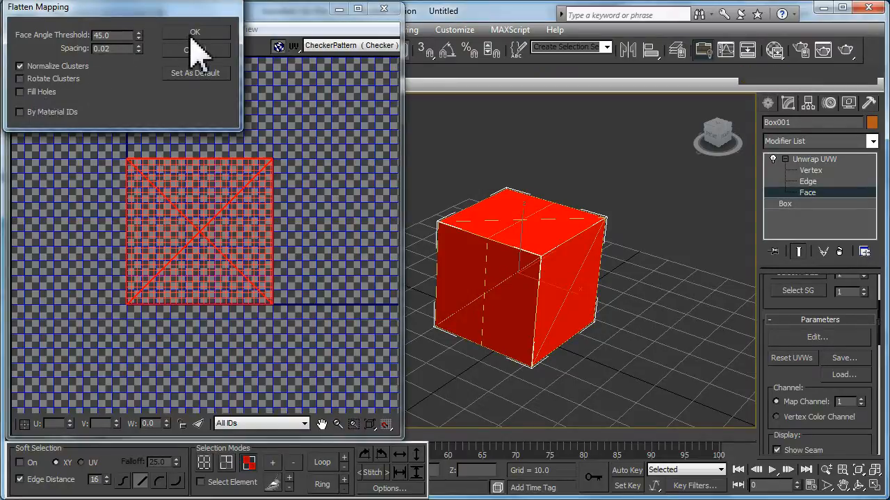
{"action": "left_click", "coordinate": [195, 32]}
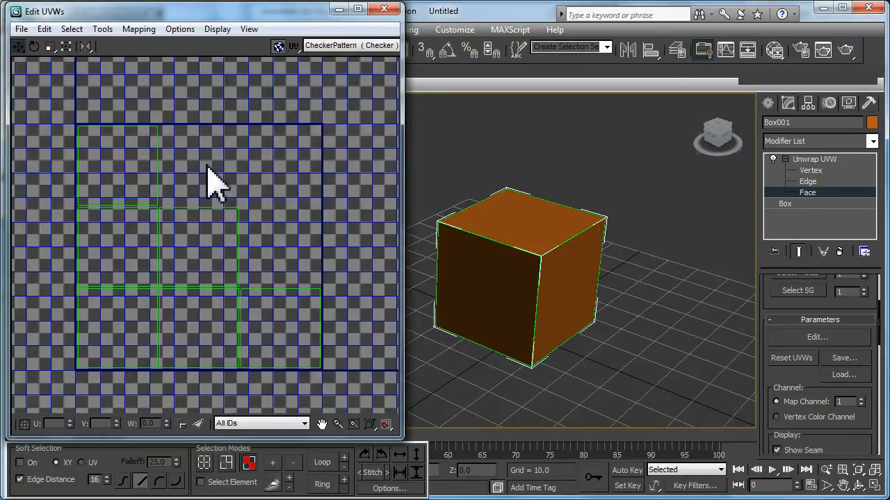
{"action": "mouse_move", "coordinate": [170, 123]}
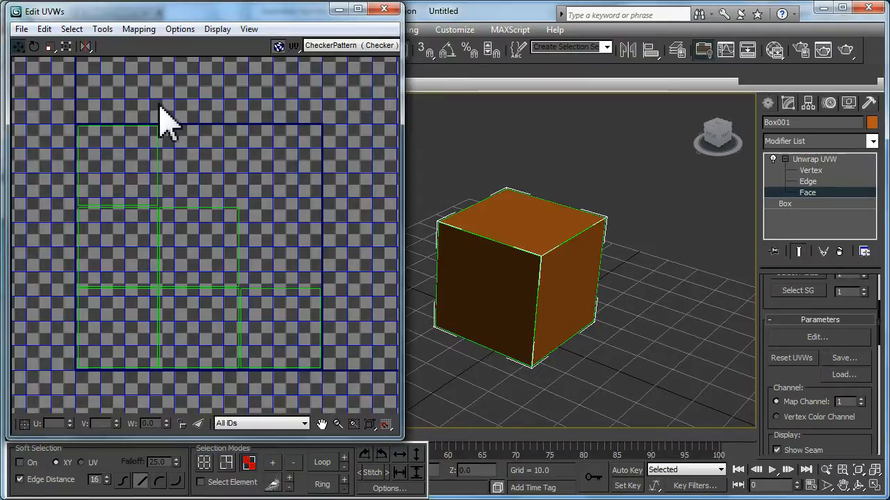
{"action": "mouse_move", "coordinate": [114, 53]}
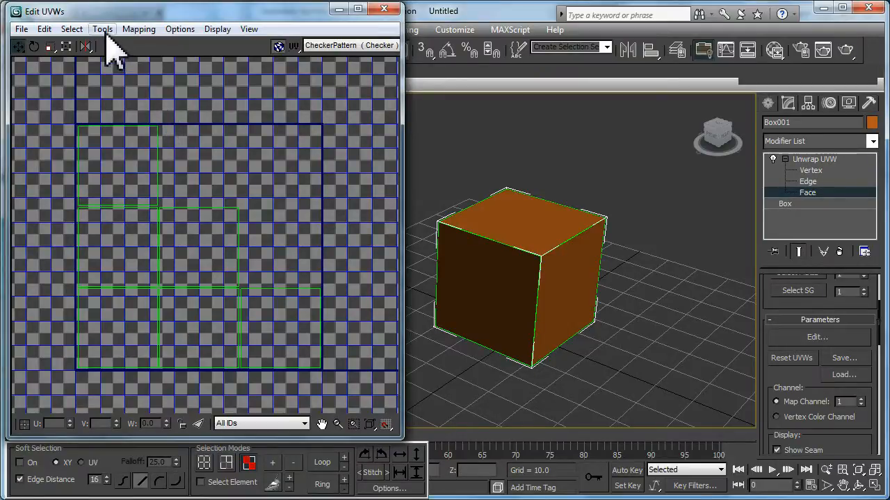
Bring up the Render UVW Template settings from the Tools menu and move the dialog aside
{"action": "left_click", "coordinate": [103, 27]}
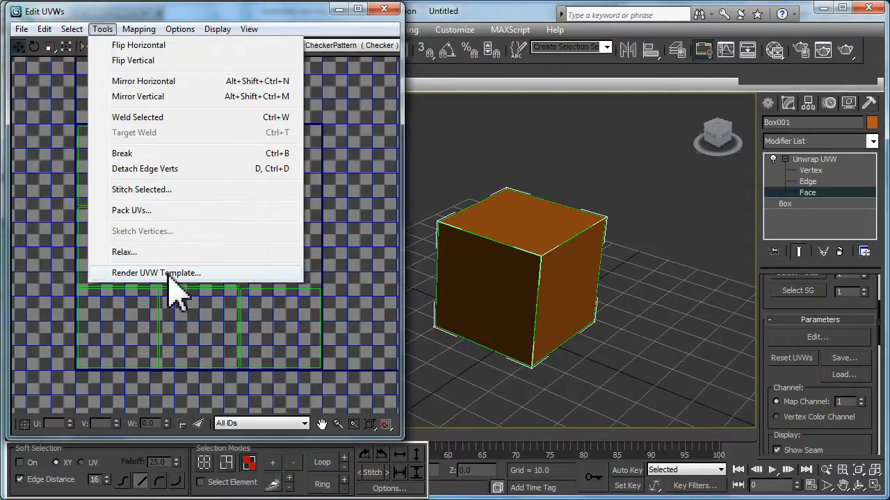
{"action": "left_click", "coordinate": [155, 272]}
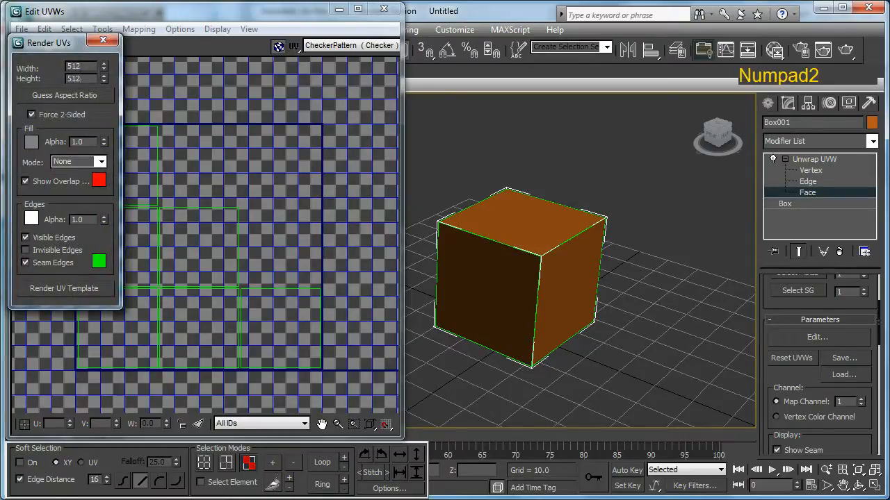
{"action": "left_click_drag", "start_coordinate": [49, 41], "coordinate": [165, 57]}
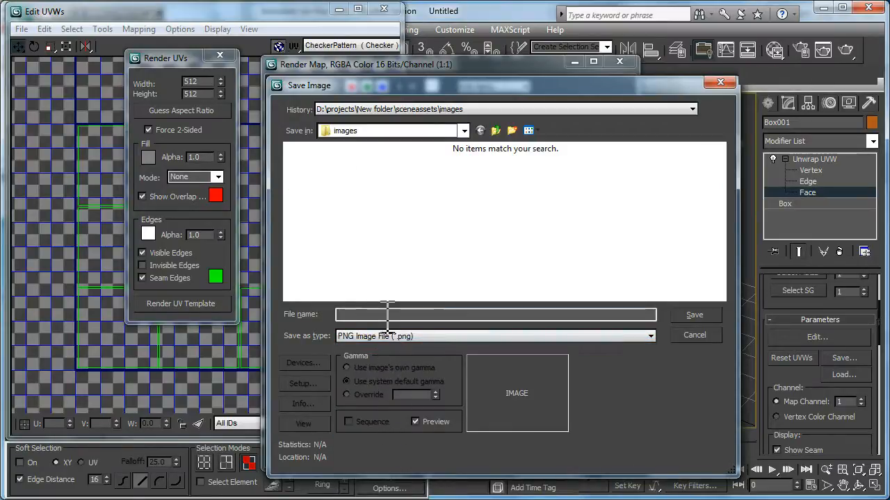
Save the rendered template as uvwTemplate.png with default PNG settings
{"action": "type", "text": "u"}
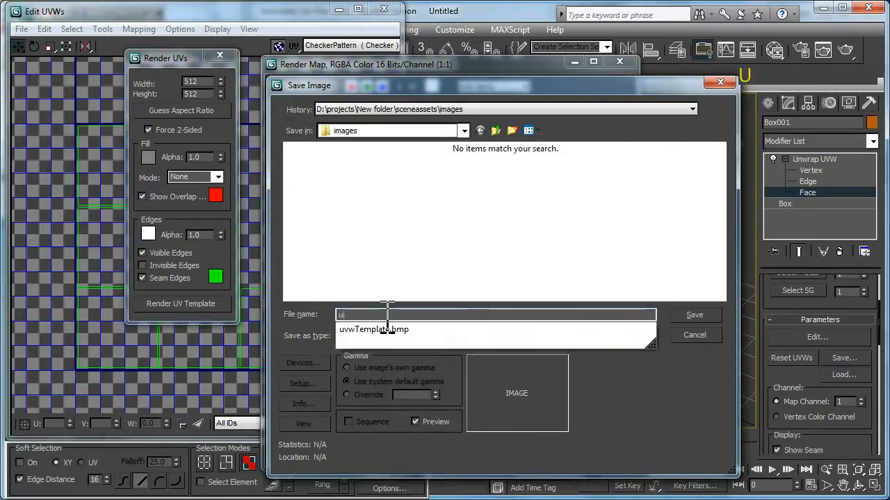
{"action": "type", "text": "vwTempl"}
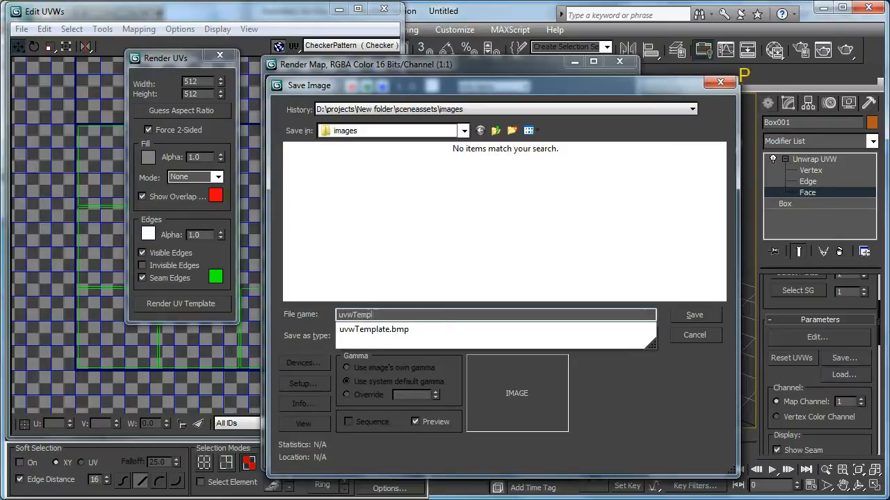
{"action": "type", "text": "ate."}
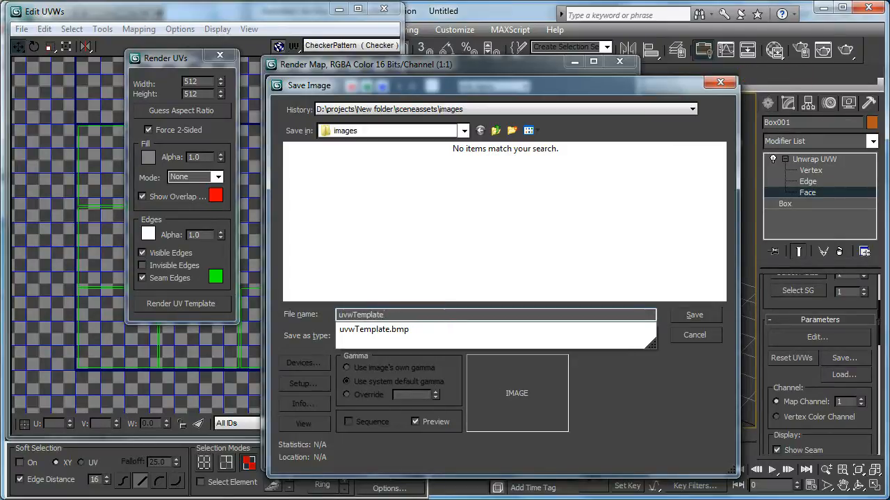
{"action": "left_click", "coordinate": [496, 335]}
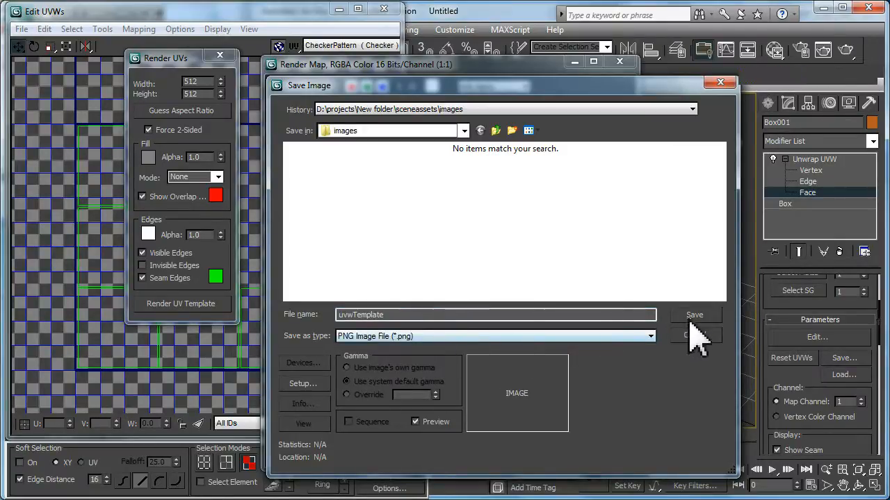
{"action": "left_click", "coordinate": [694, 314]}
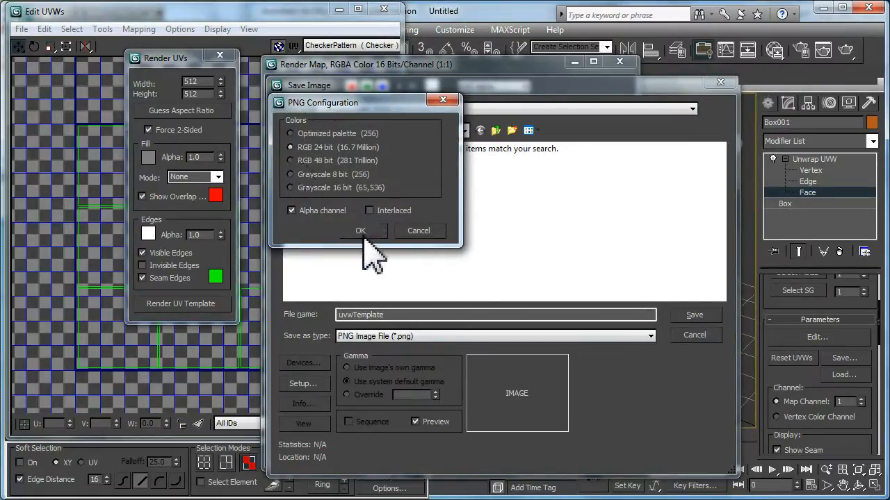
{"action": "left_click", "coordinate": [360, 231]}
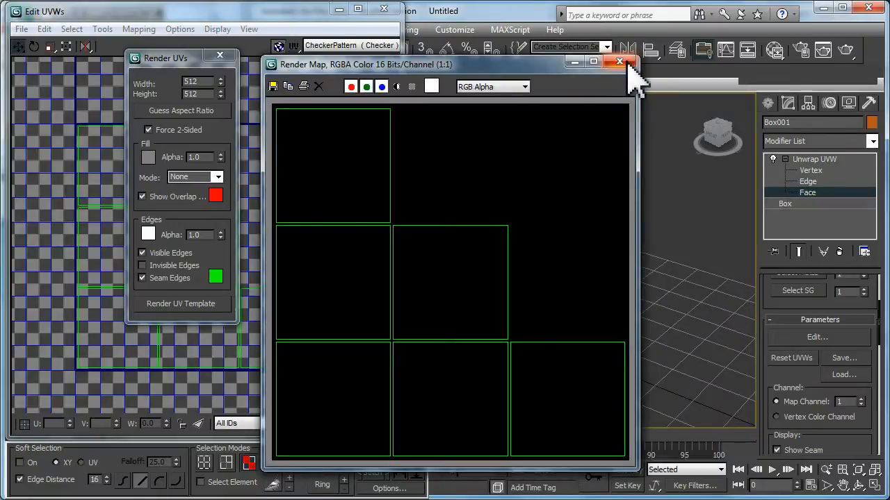
Close the rendered template window and switch over to Photoshop
{"action": "left_click", "coordinate": [617, 61]}
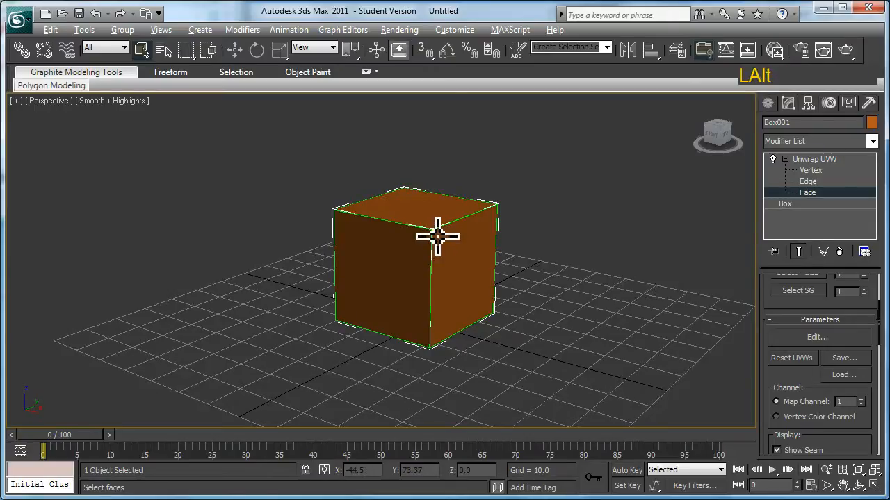
{"action": "key", "text": "alt+tab"}
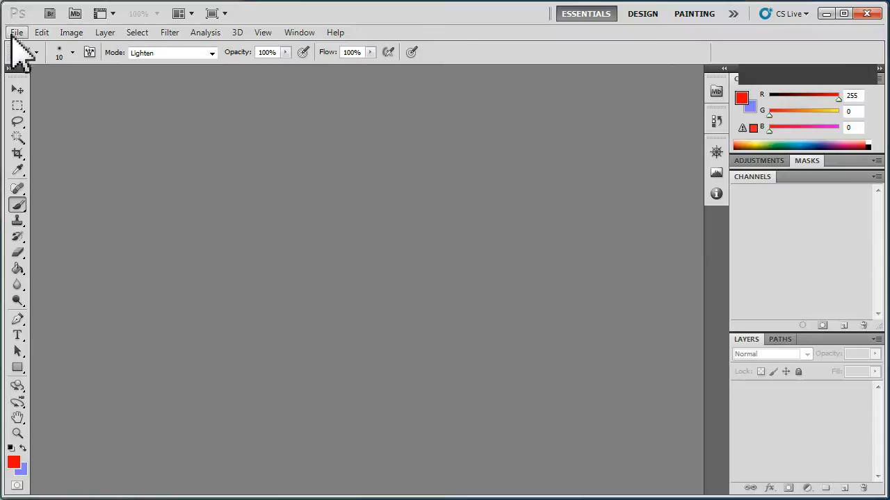
Open uvwTemplate.png from the images folder
{"action": "left_click", "coordinate": [16, 32]}
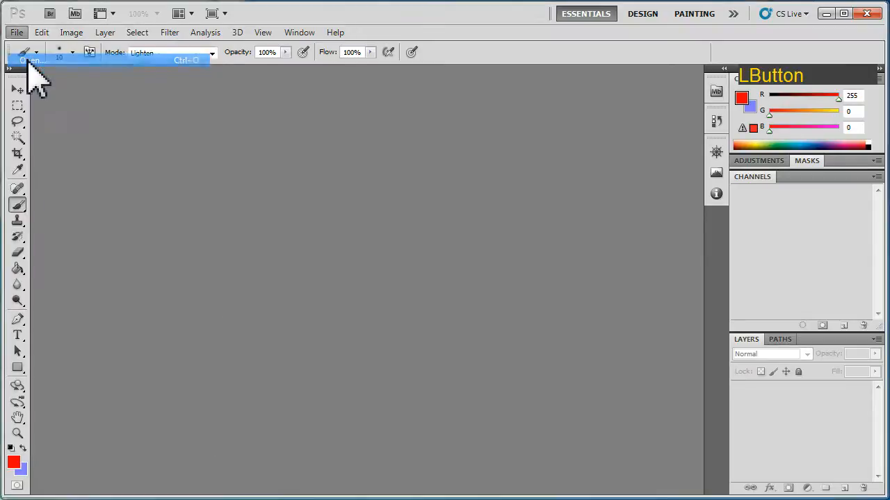
{"action": "left_click", "coordinate": [28, 61]}
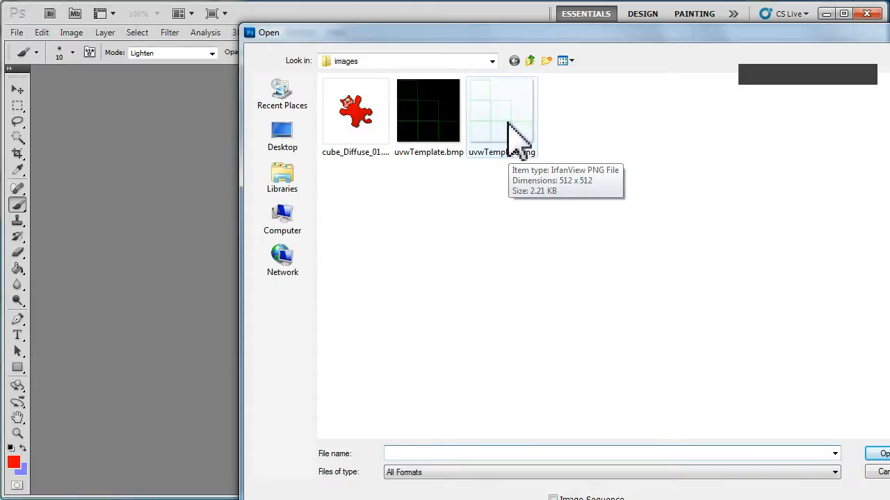
{"action": "double_click", "coordinate": [501, 111]}
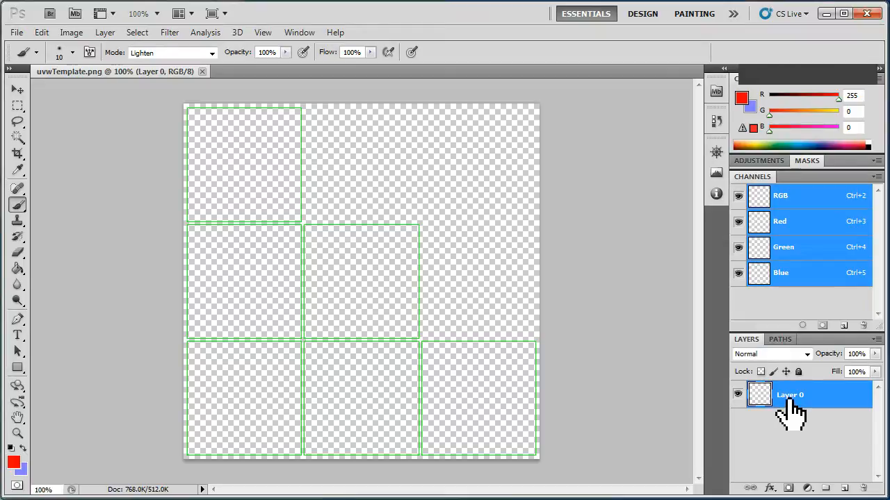
Rename Layer 0 to UVW Layer, correcting the typo
{"action": "double_click", "coordinate": [790, 395]}
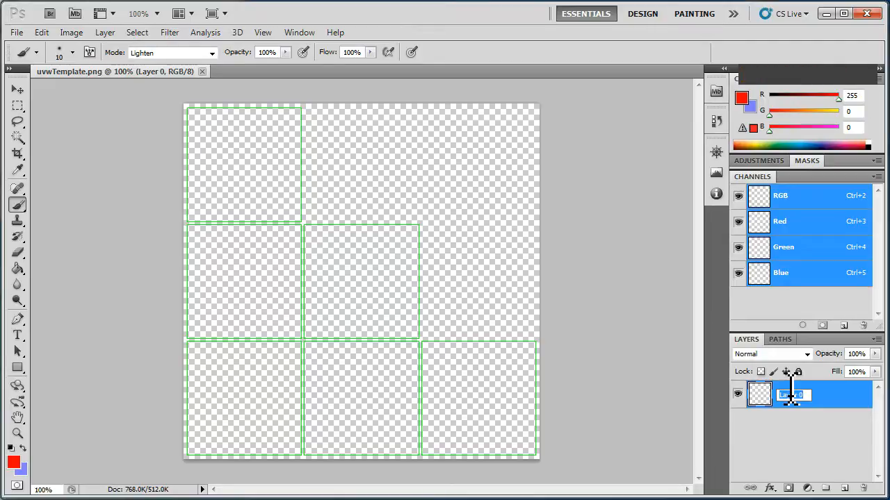
{"action": "type", "text": "UVW L"}
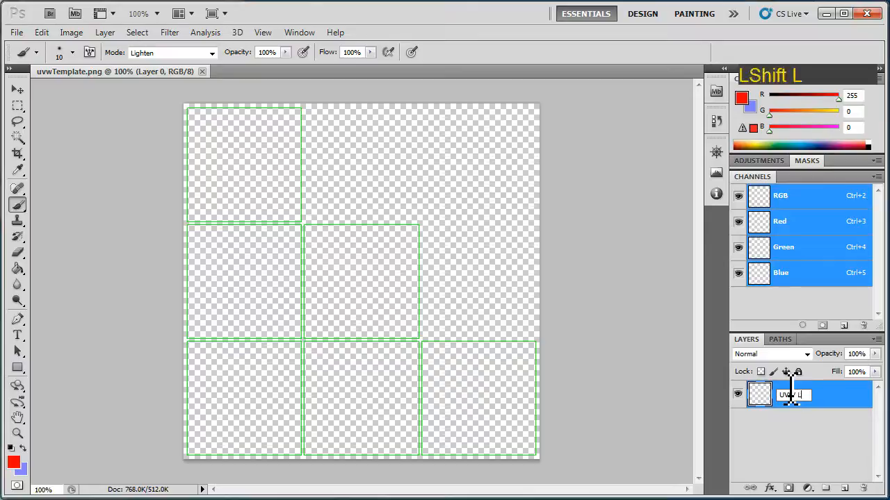
{"action": "key", "text": "Enter"}
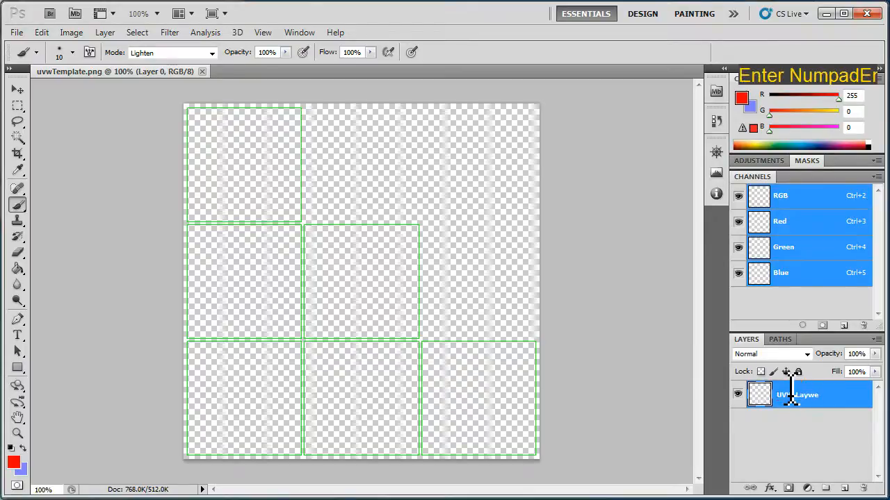
{"action": "double_click", "coordinate": [798, 395]}
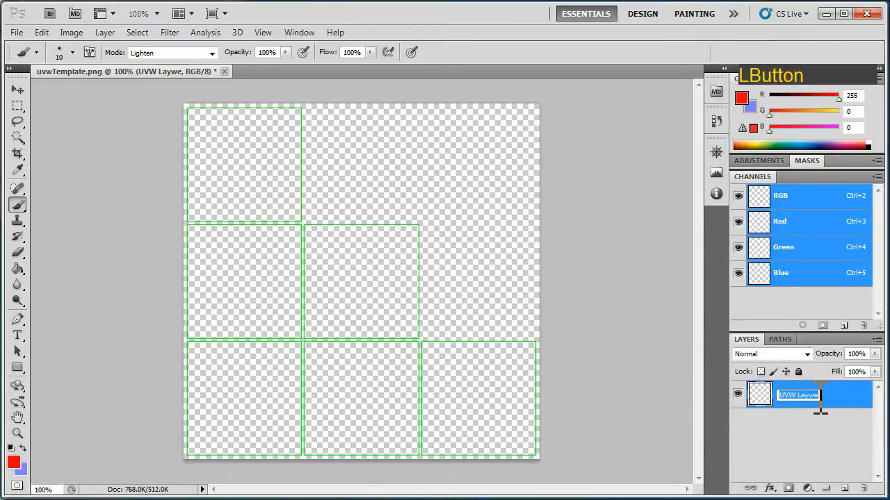
{"action": "key", "text": "Backspace"}
{"action": "type", "text": "r"}
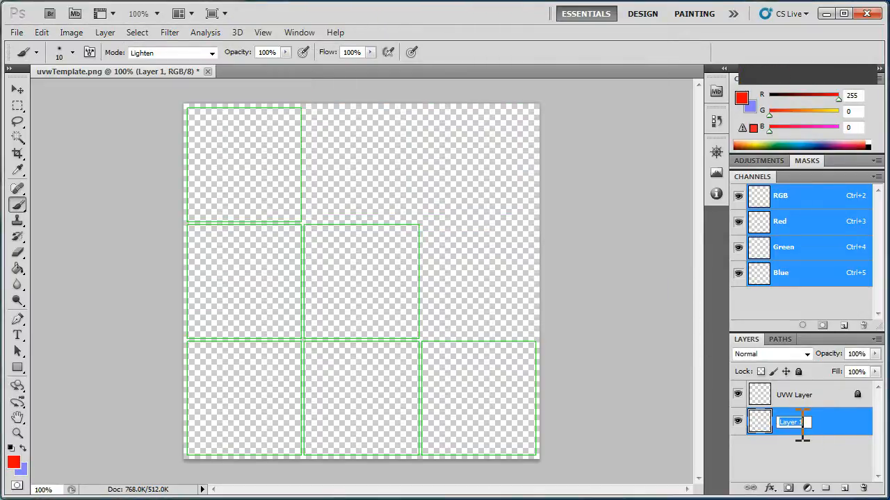
Name the new layer Base Layer and set the foreground colour to white
{"action": "type", "text": "Base"}
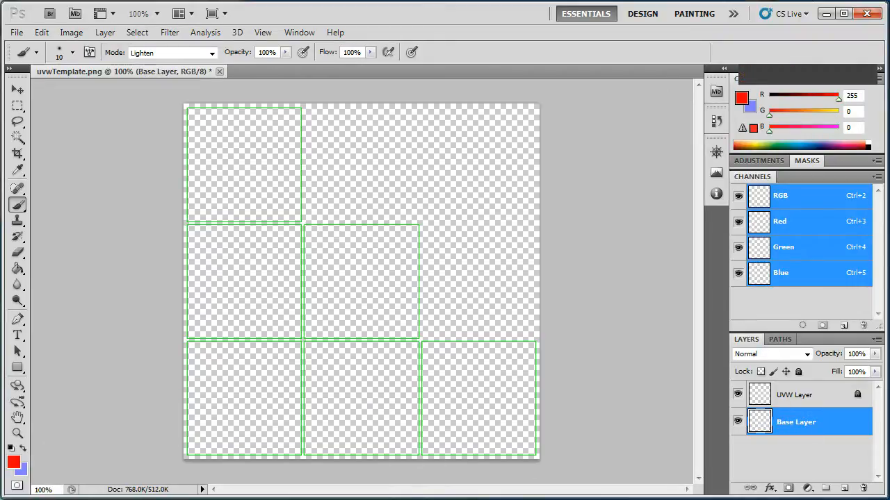
{"action": "left_click", "coordinate": [14, 462]}
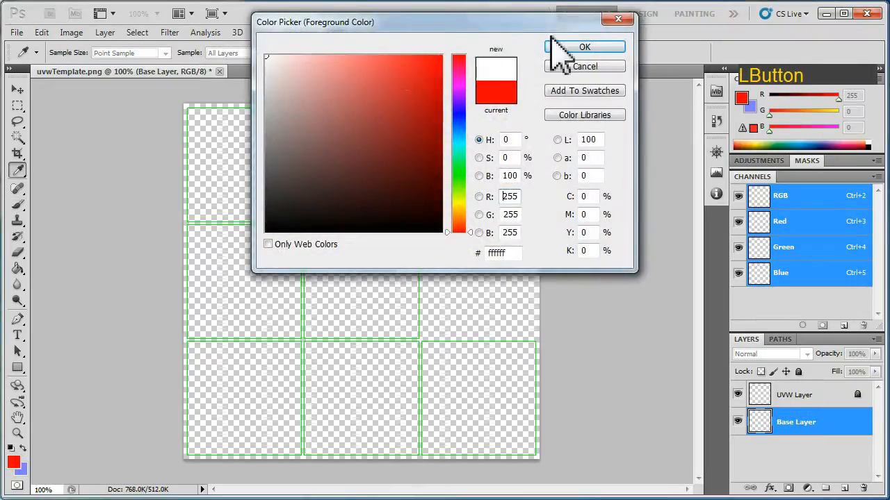
{"action": "left_click", "coordinate": [584, 48]}
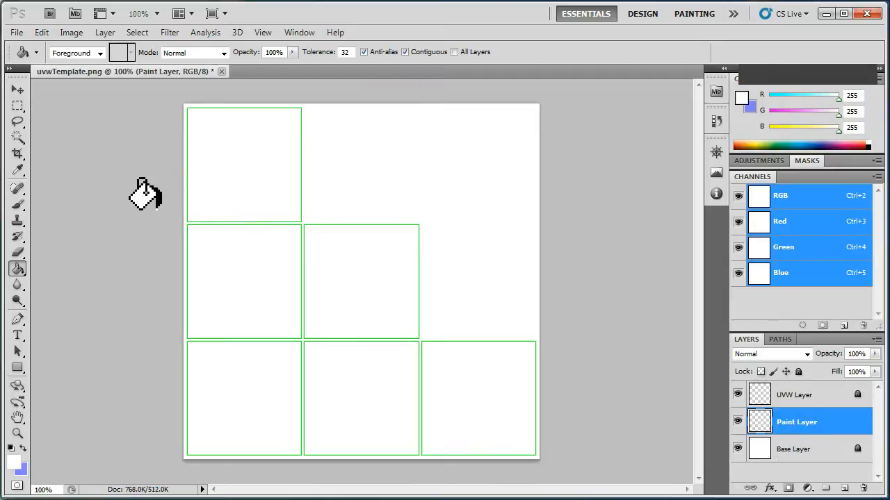
{"action": "mouse_move", "coordinate": [139, 197]}
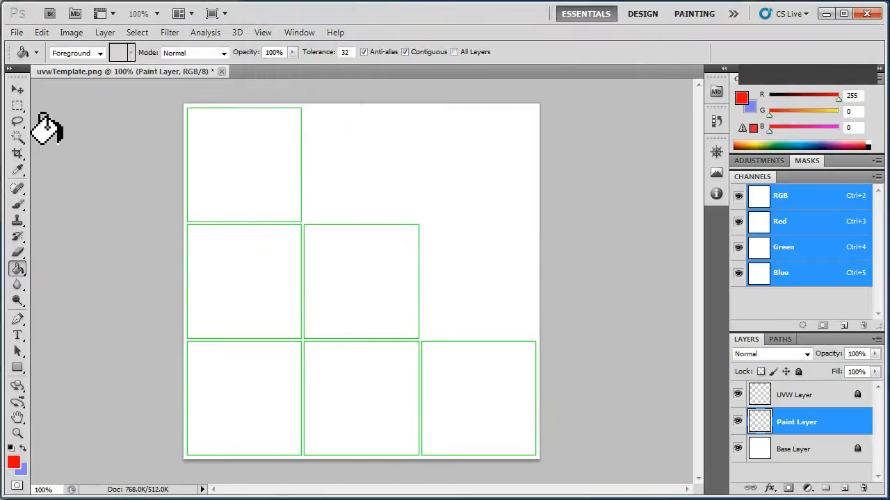
{"action": "mouse_move", "coordinate": [203, 165]}
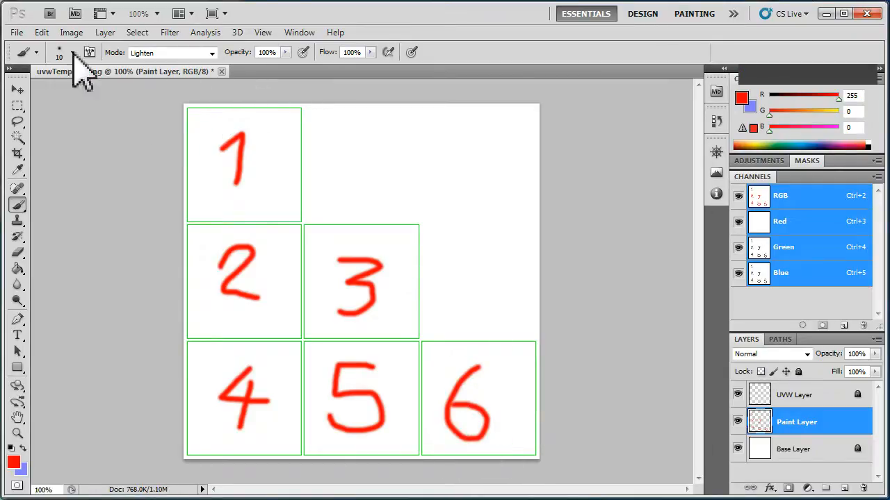
Start a Save As and browse to projects > uvUnwrap > sceneassets > images
{"action": "left_click", "coordinate": [16, 32]}
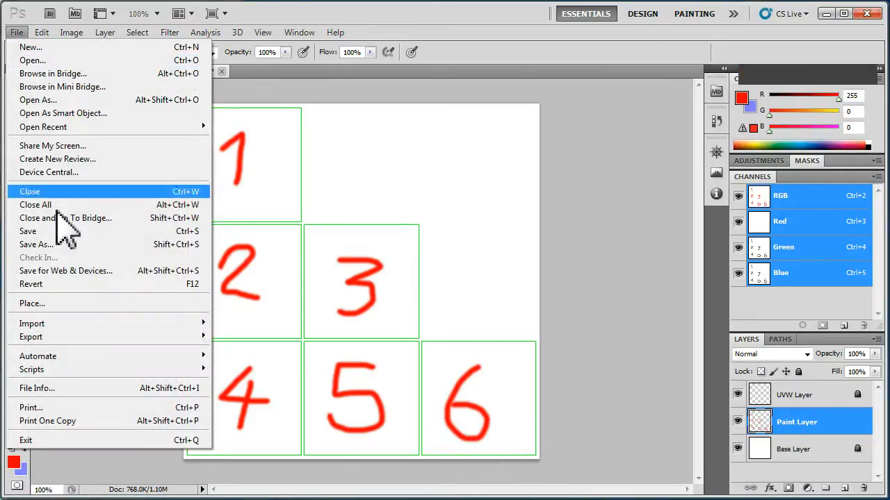
{"action": "left_click", "coordinate": [37, 245]}
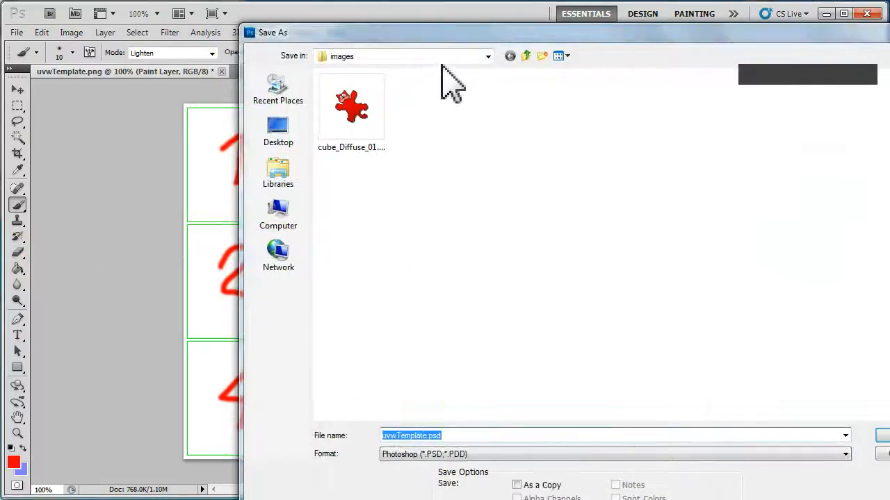
{"action": "left_click", "coordinate": [486, 55]}
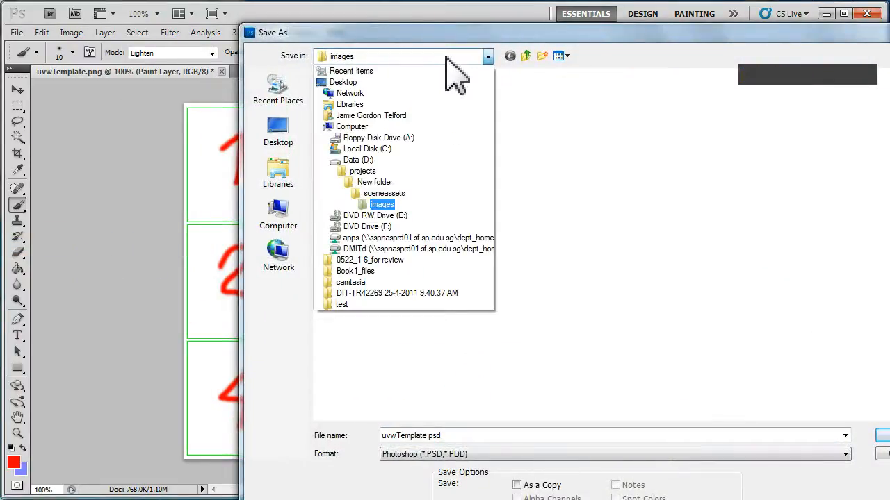
{"action": "left_click", "coordinate": [362, 170]}
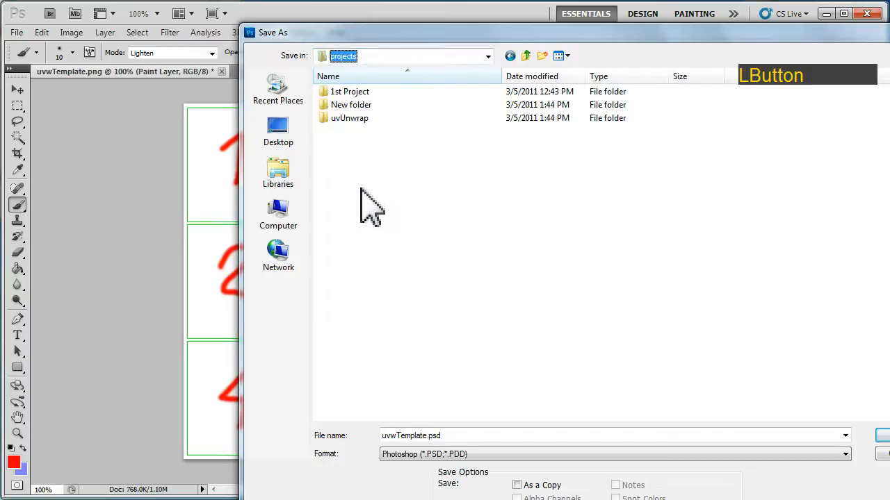
{"action": "double_click", "coordinate": [348, 117]}
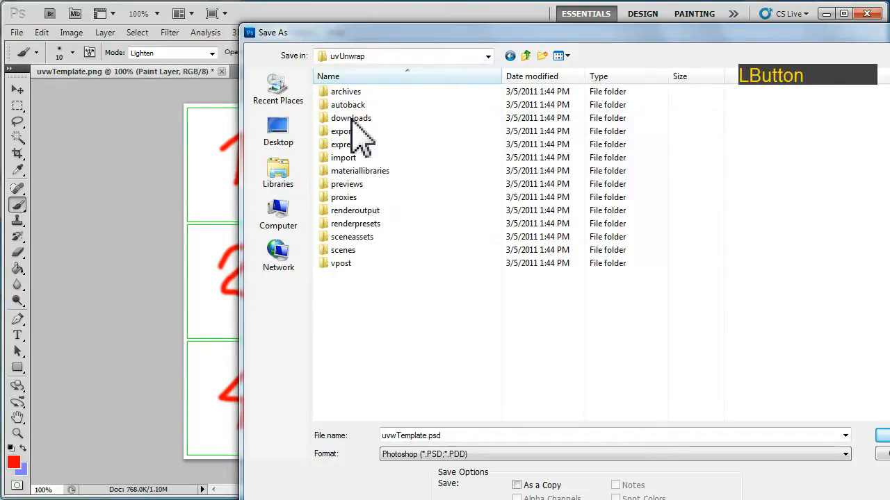
{"action": "double_click", "coordinate": [351, 237]}
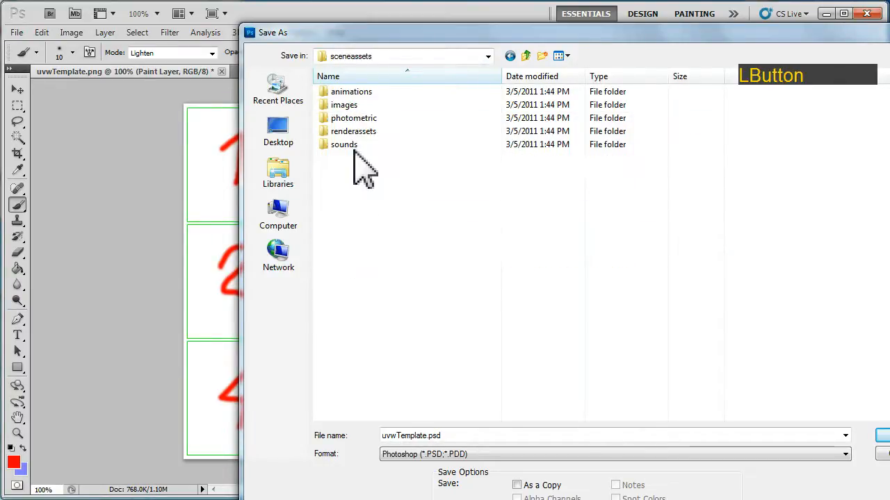
{"action": "double_click", "coordinate": [345, 104]}
{"action": "type", "text": "cu"}
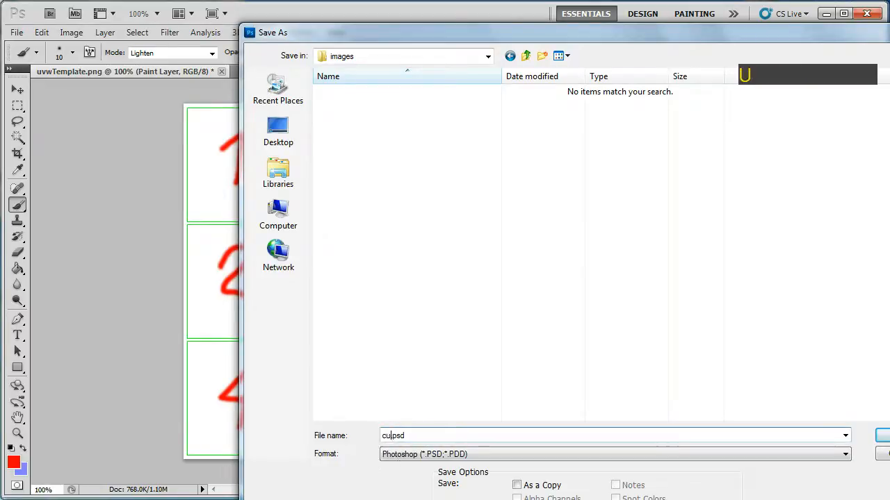
Save the texture there as cube_Diffuse_01.psd
{"action": "key", "text": "Backspace"}
{"action": "type", "text": "be_Diffuse_01"}
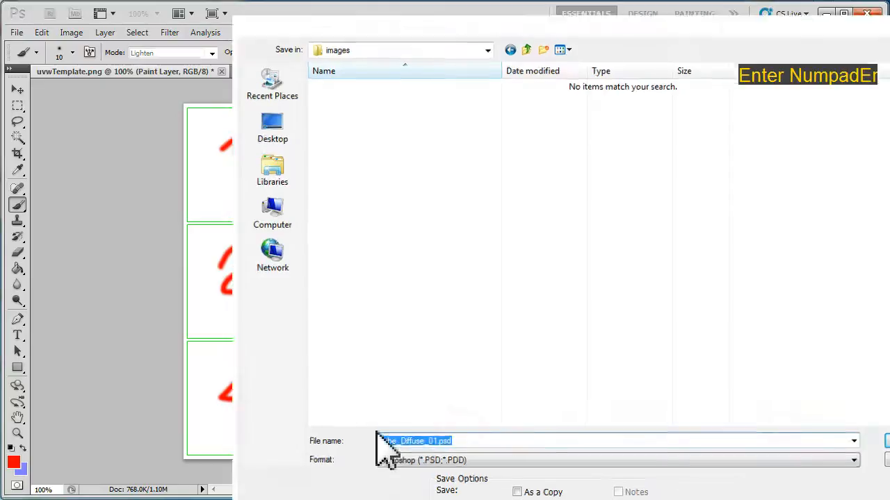
{"action": "key", "text": "Enter"}
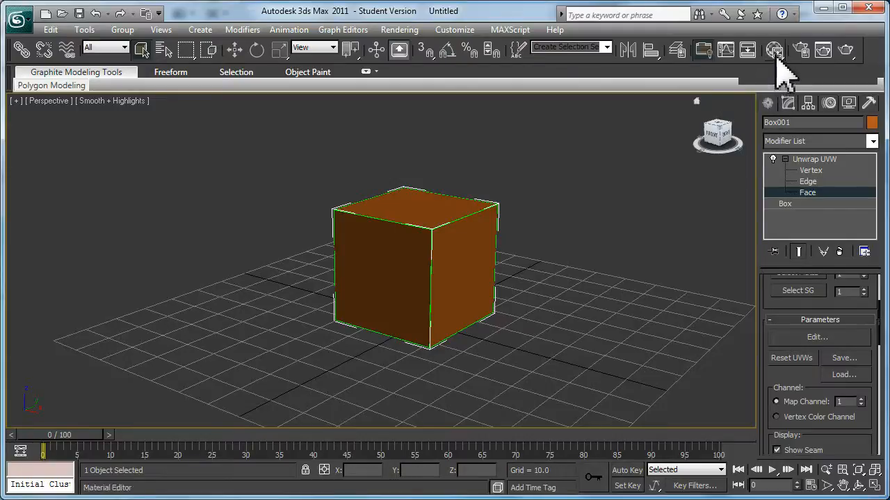
Build a Standard material whose diffuse bitmap is cube_Diffuse_01.psd, imported with Collapsed Layers
{"action": "left_click", "coordinate": [773, 50]}
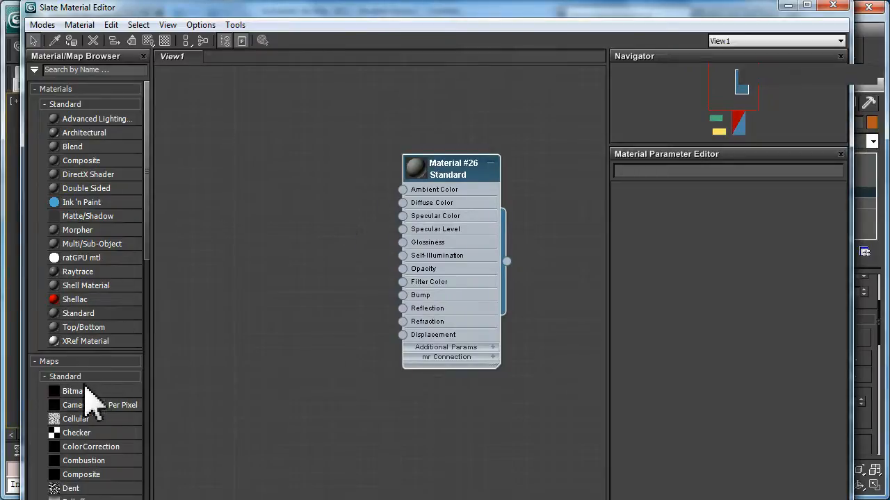
{"action": "mouse_move", "coordinate": [317, 211]}
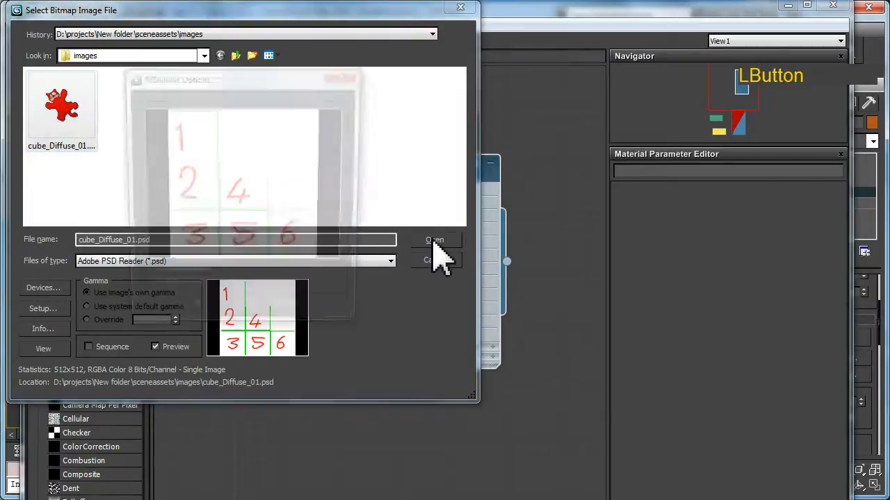
{"action": "left_click", "coordinate": [434, 239]}
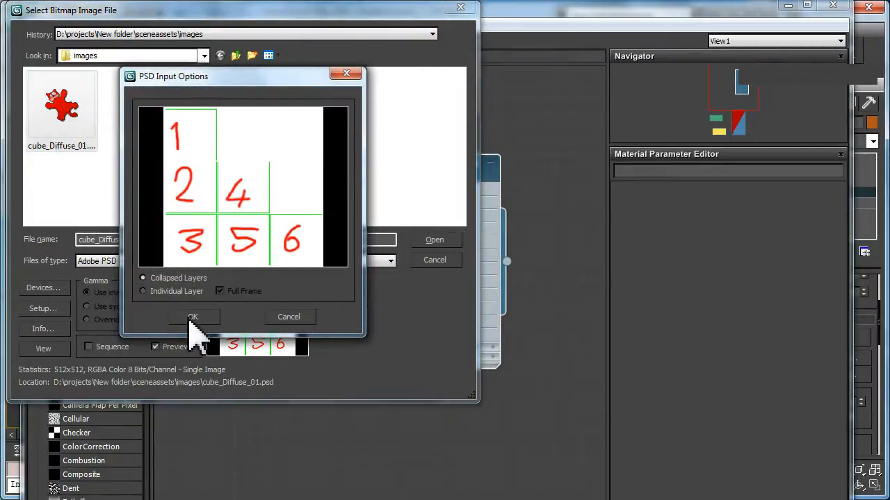
{"action": "left_click", "coordinate": [191, 317]}
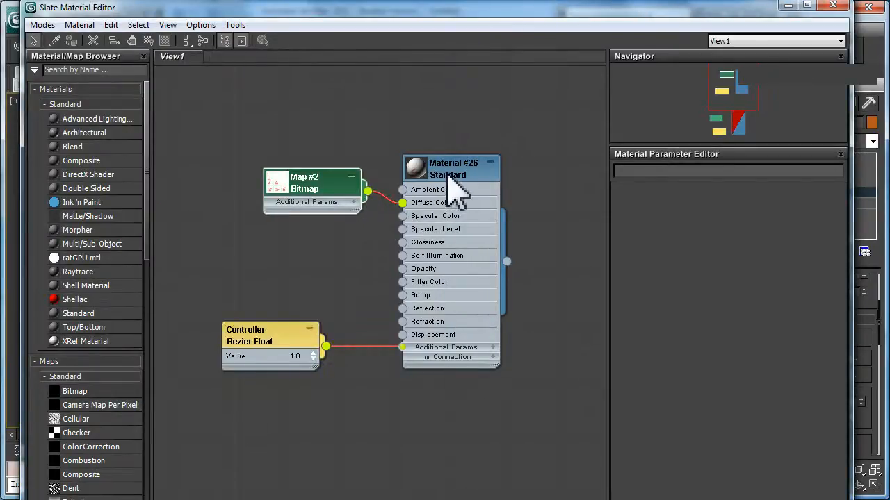
{"action": "right_click", "coordinate": [452, 170]}
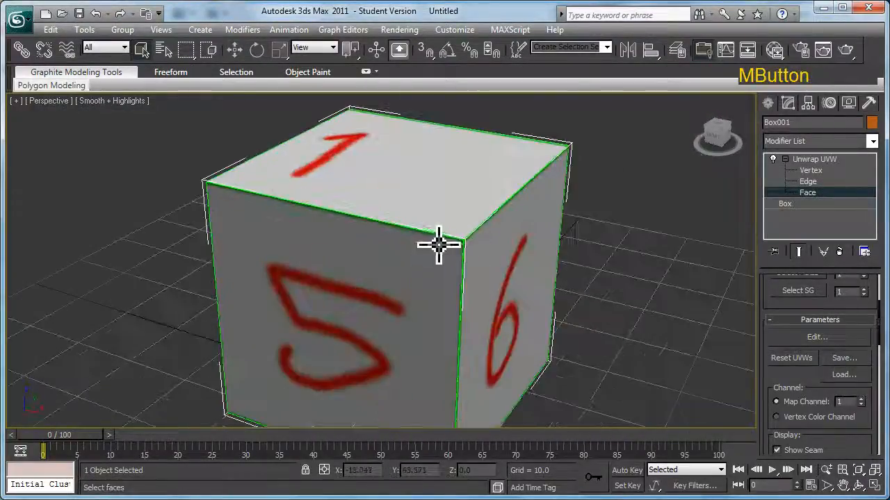
Orbit and pan around the textured cube to view the red 1, 5 and 6 faces
{"action": "left_click_drag", "start_coordinate": [438, 244], "coordinate": [386, 255]}
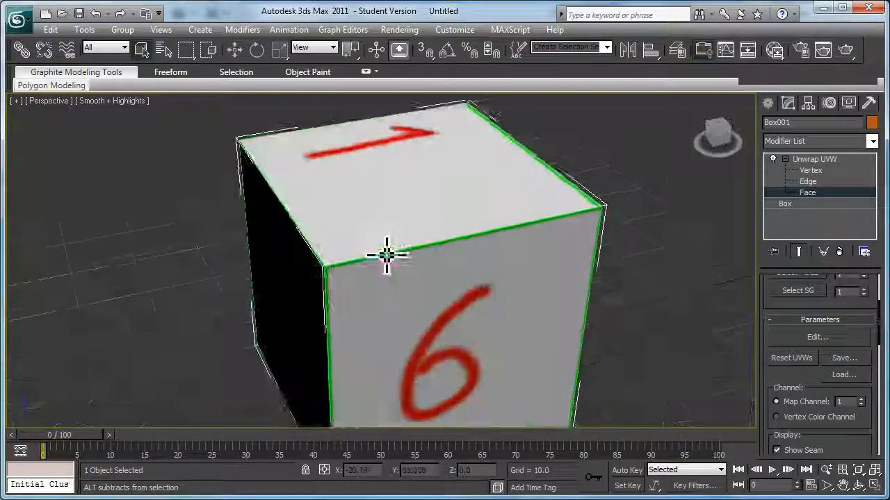
{"action": "left_click_drag", "start_coordinate": [387, 256], "coordinate": [433, 242]}
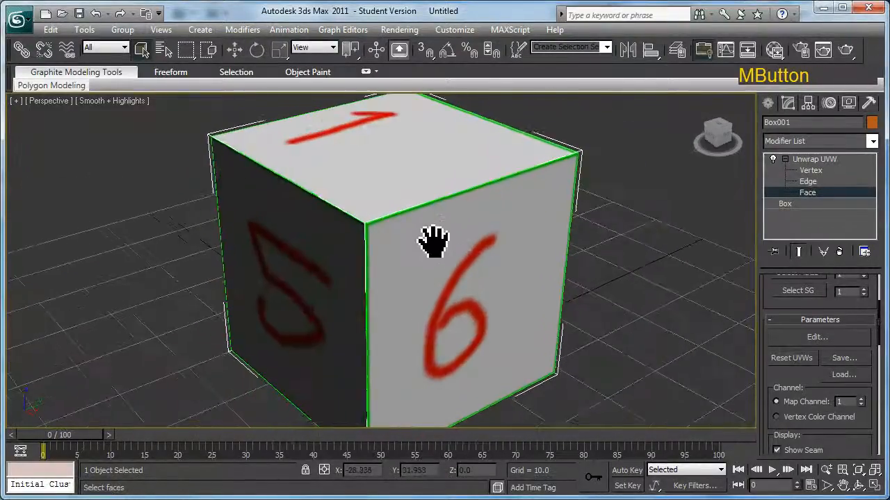
{"action": "left_click_drag", "start_coordinate": [434, 239], "coordinate": [437, 257]}
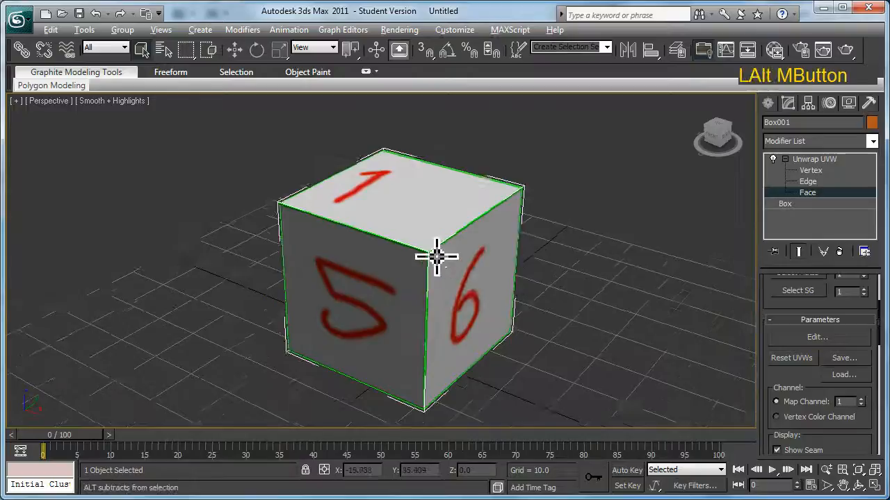
{"action": "left_click_drag", "start_coordinate": [437, 257], "coordinate": [434, 271]}
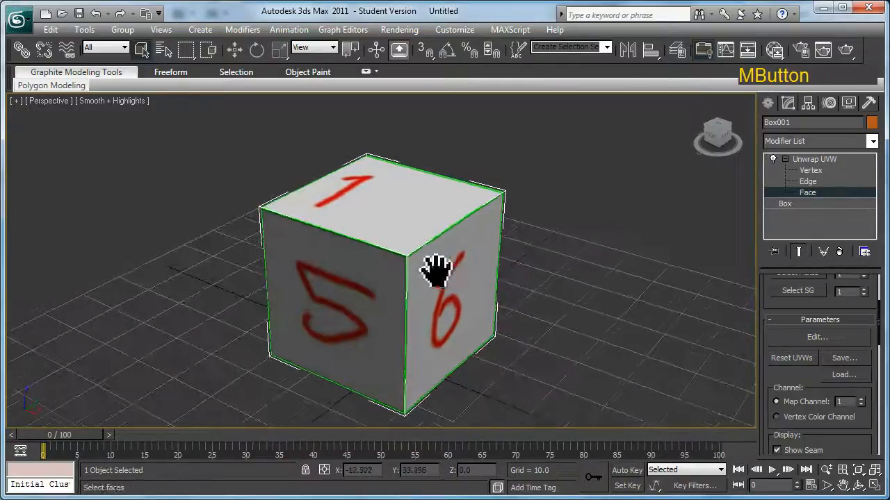